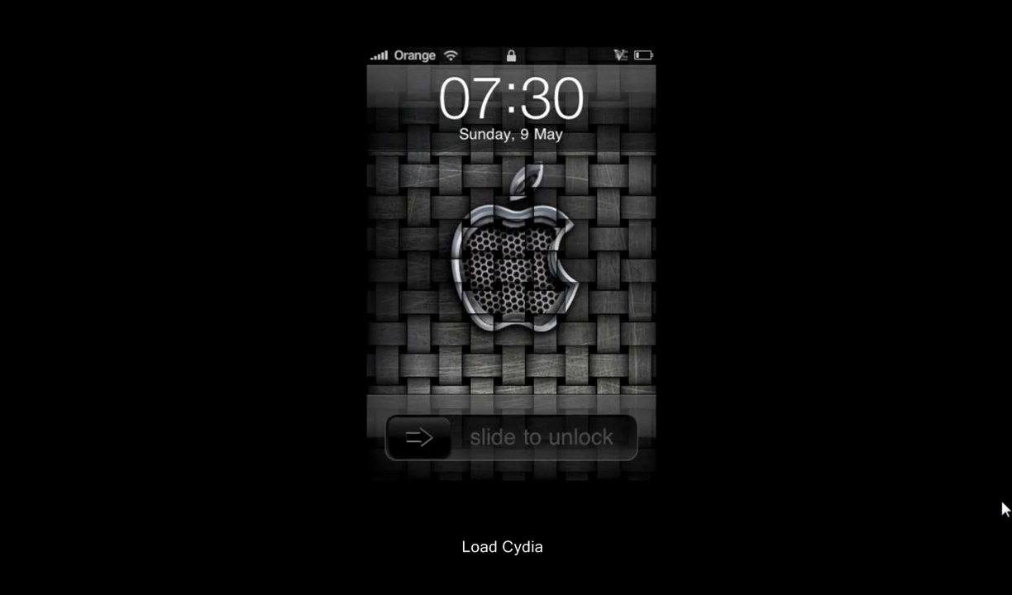
# Unlock the iPhone so the home screen with the Cydia icon shows.
pyautogui.moveTo(416, 437); pyautogui.dragTo(599, 436)
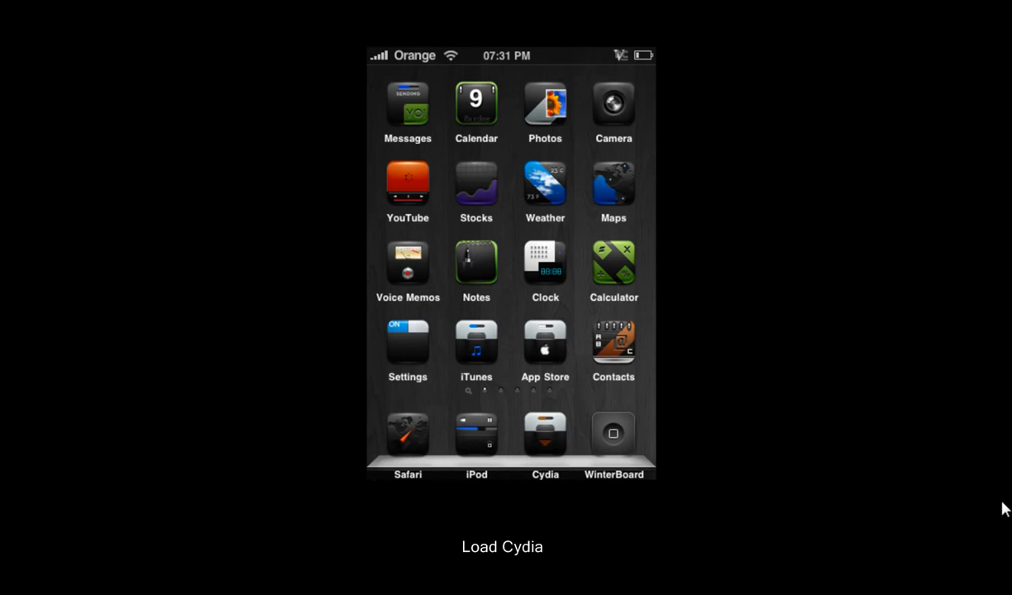
# Launch Cydia and show the Sources list under Manage.
pyautogui.click(546, 433)
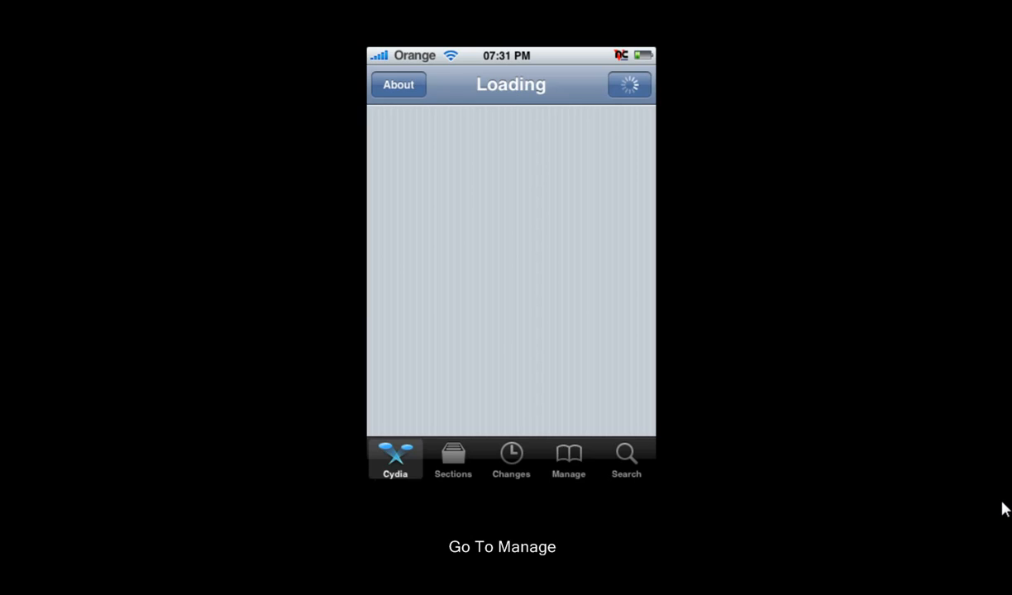
pyautogui.click(569, 460)
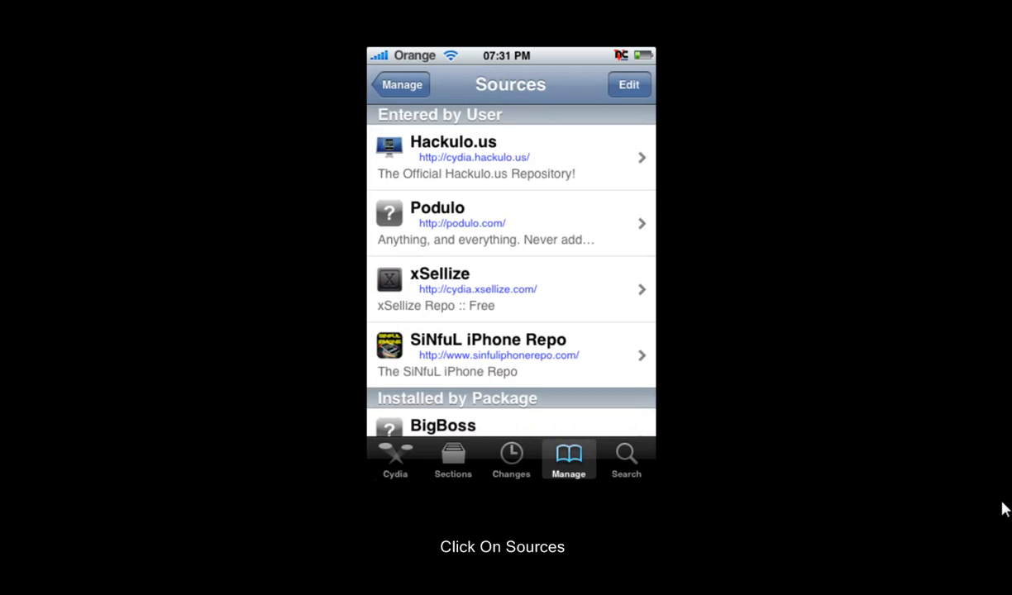
pyautogui.click(628, 84)
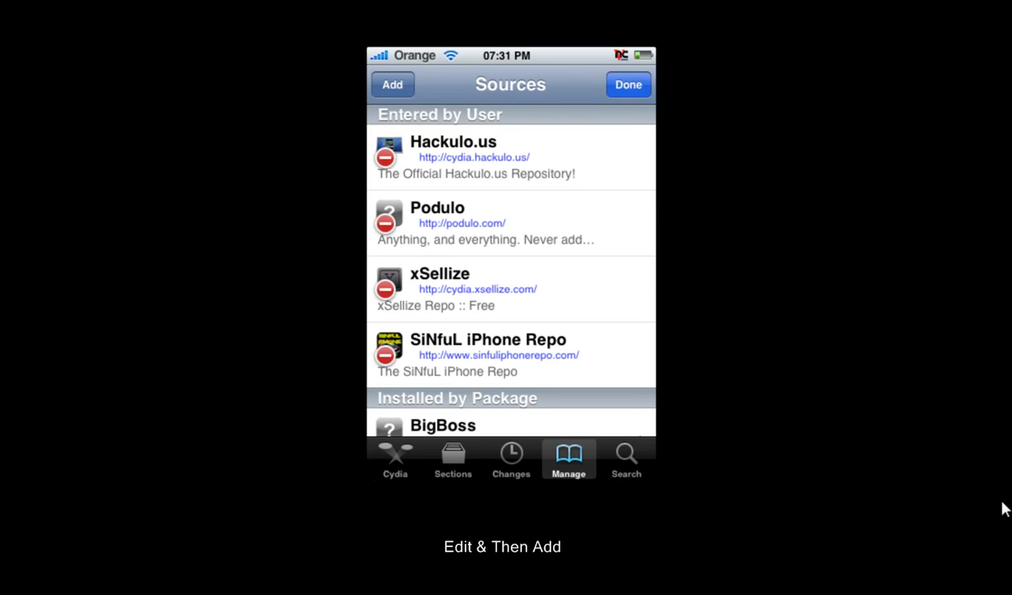
pyautogui.click(392, 84)
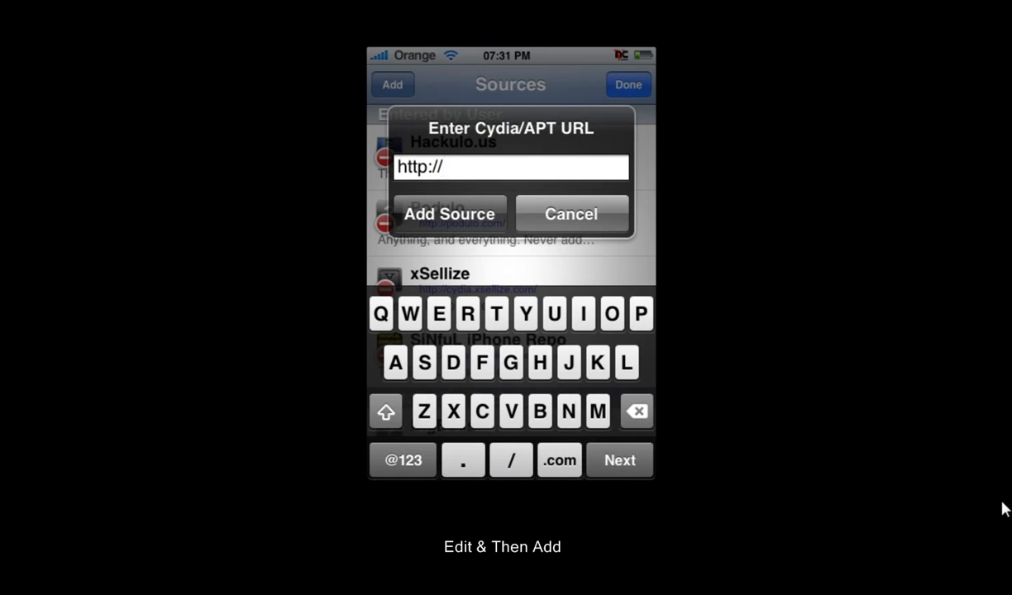
pyautogui.write('cyd')
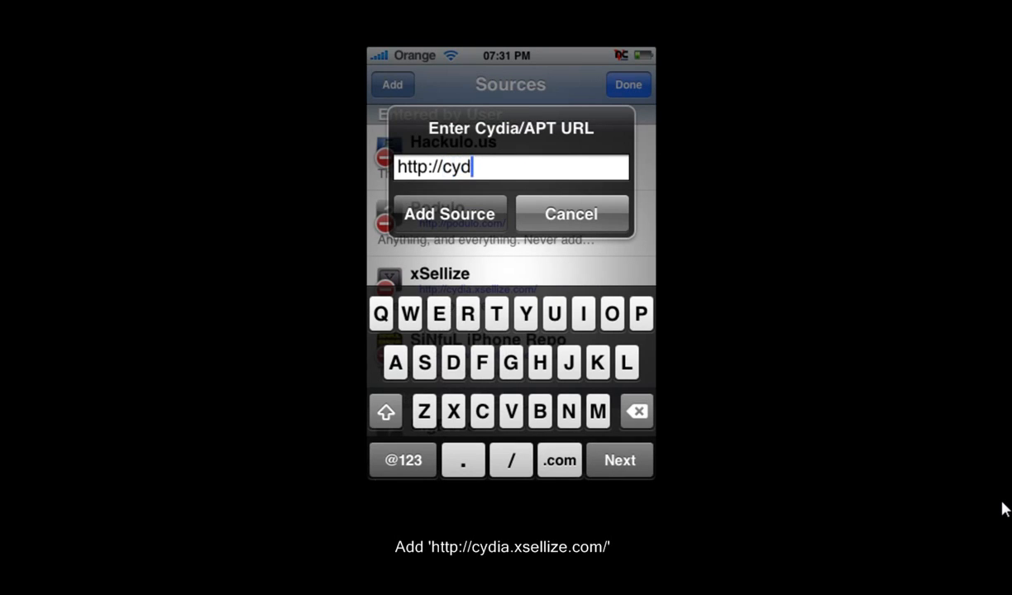
pyautogui.write('a.x')
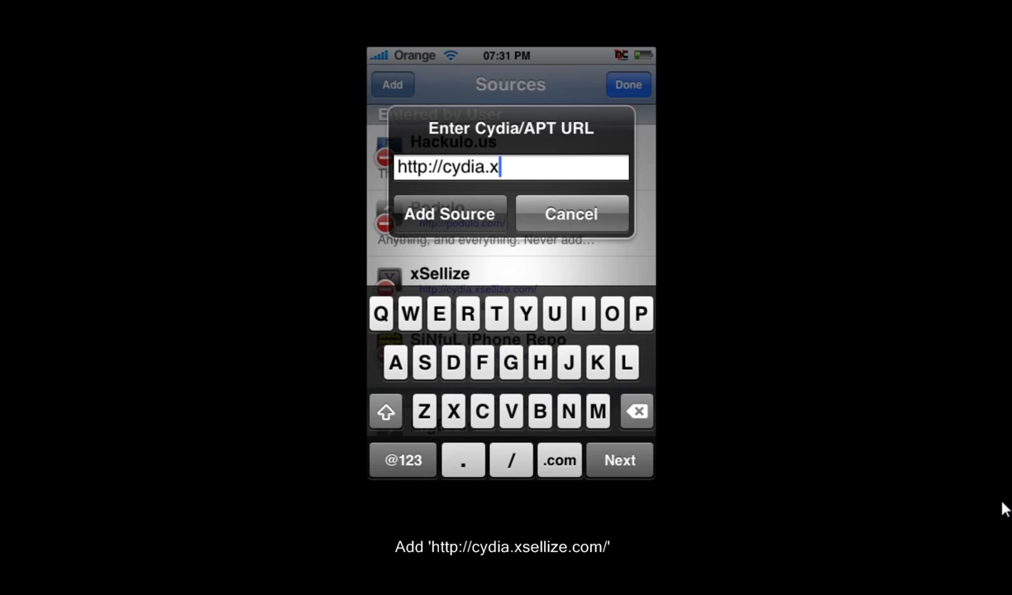
pyautogui.write('selli')
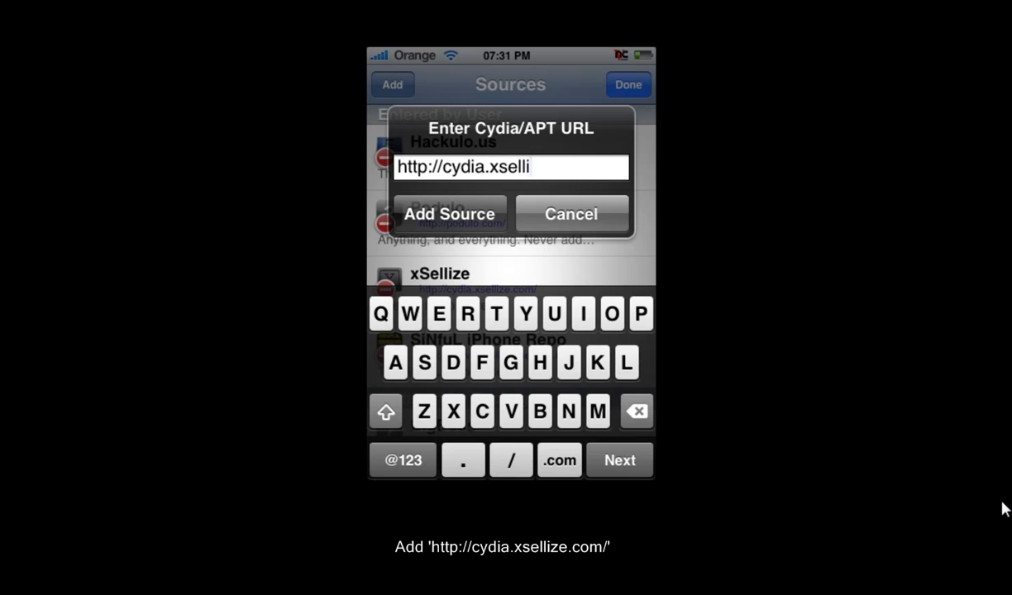
pyautogui.write('ze.com/')
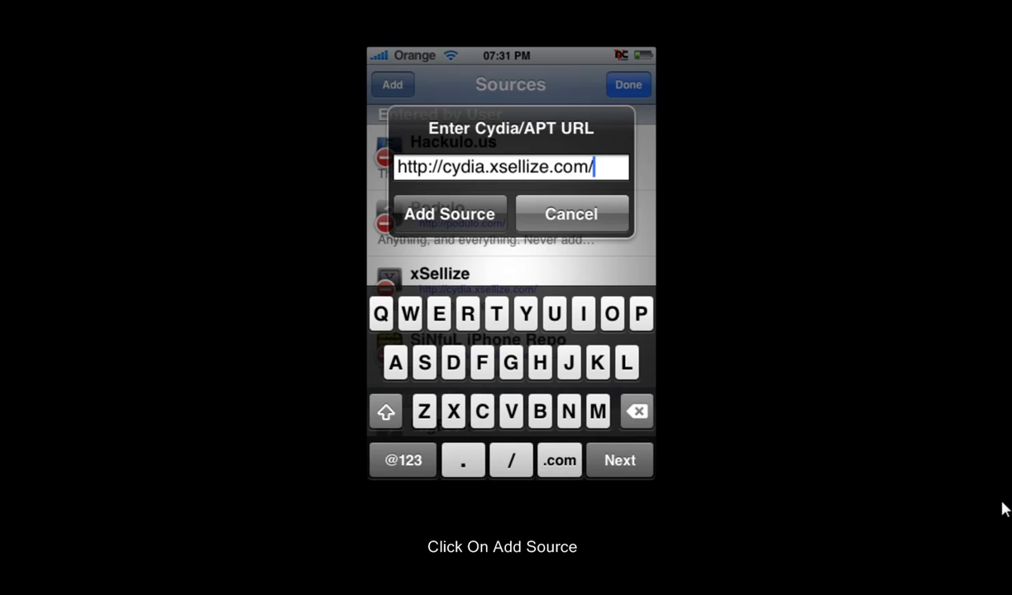
pyautogui.click(450, 213)
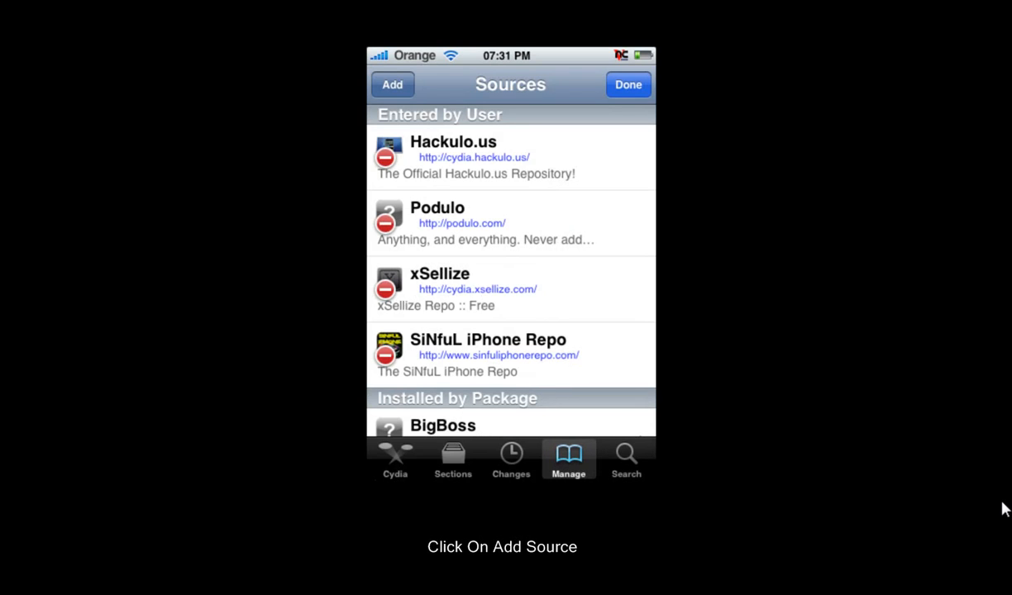
# Search Cydia for iMobileCinema [AIO] from xSellize and reinstall it.
pyautogui.click(628, 84)
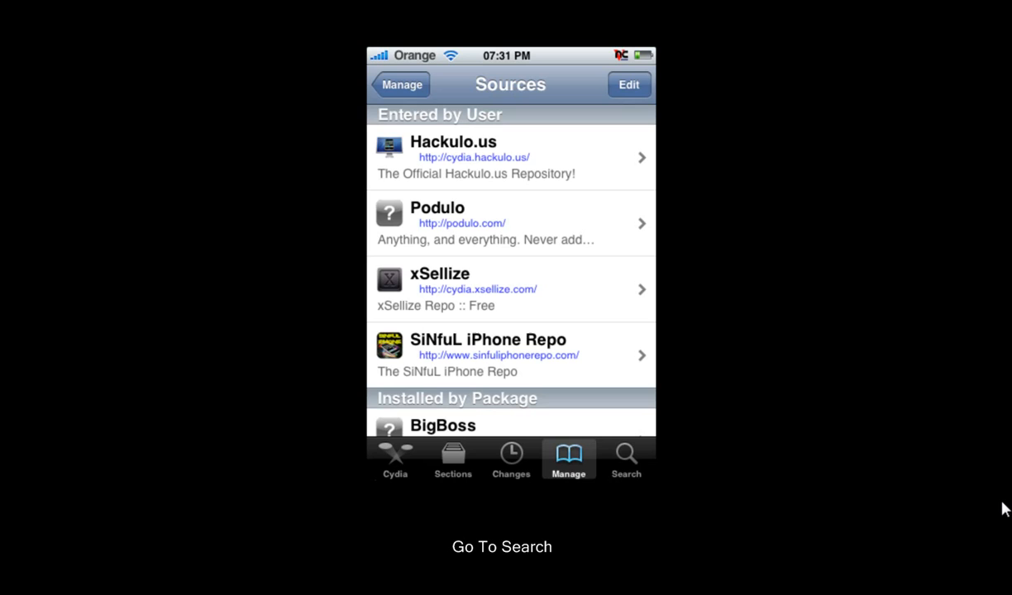
pyautogui.click(625, 460)
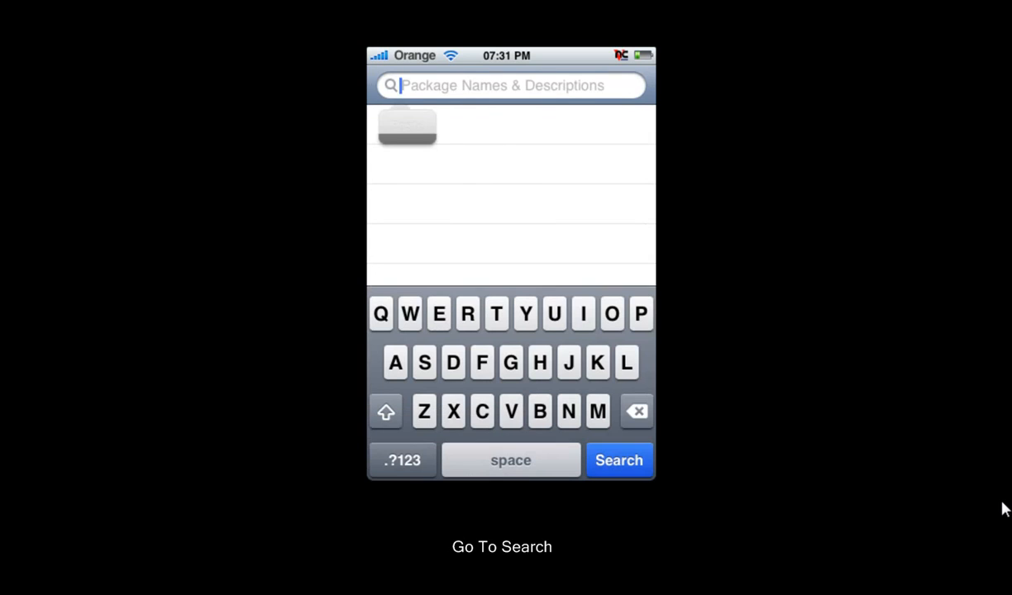
pyautogui.write('imobilecinema')
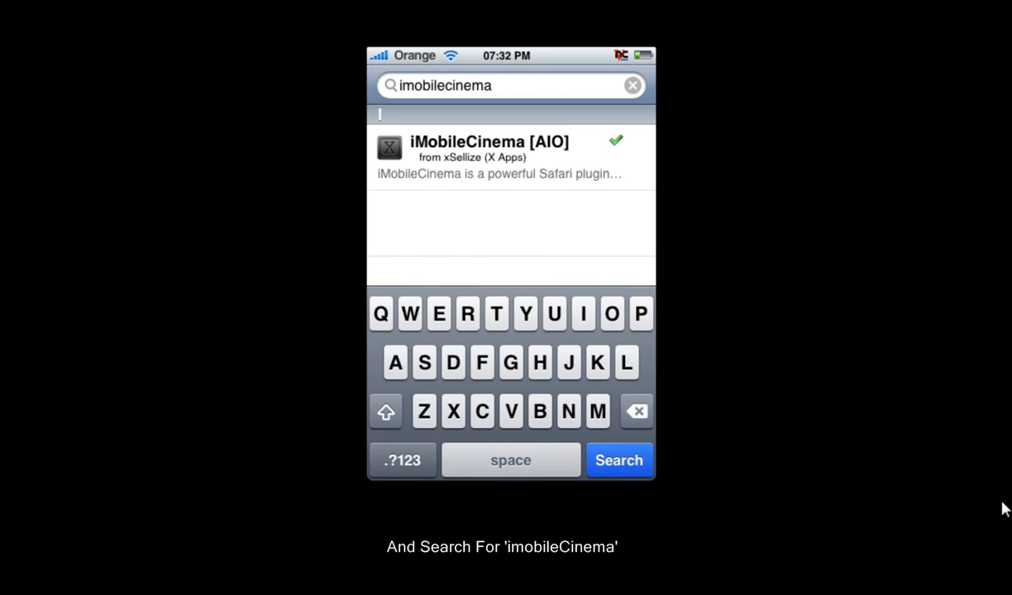
pyautogui.click(488, 157)
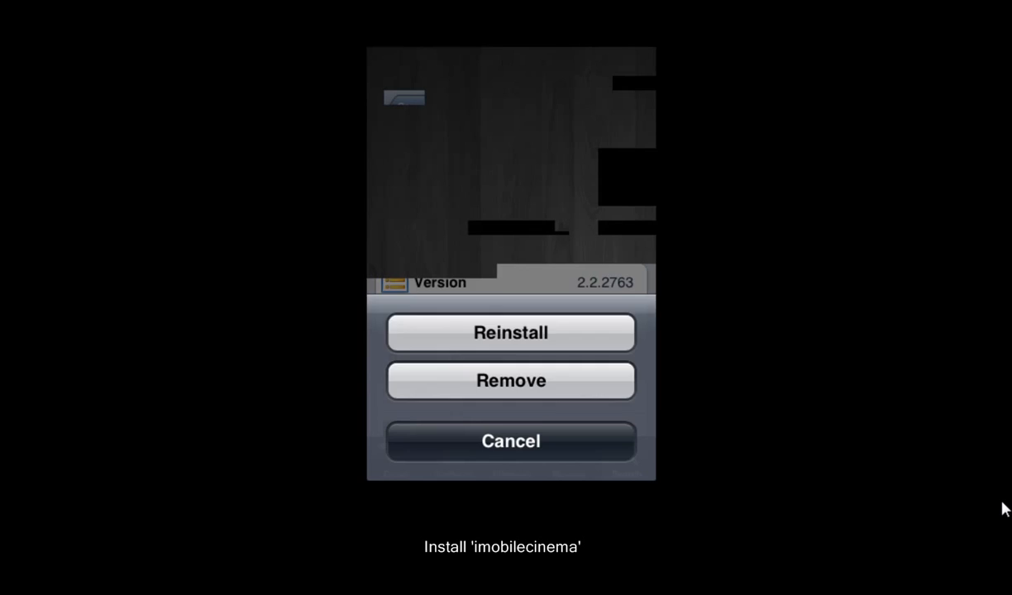
pyautogui.click(509, 440)
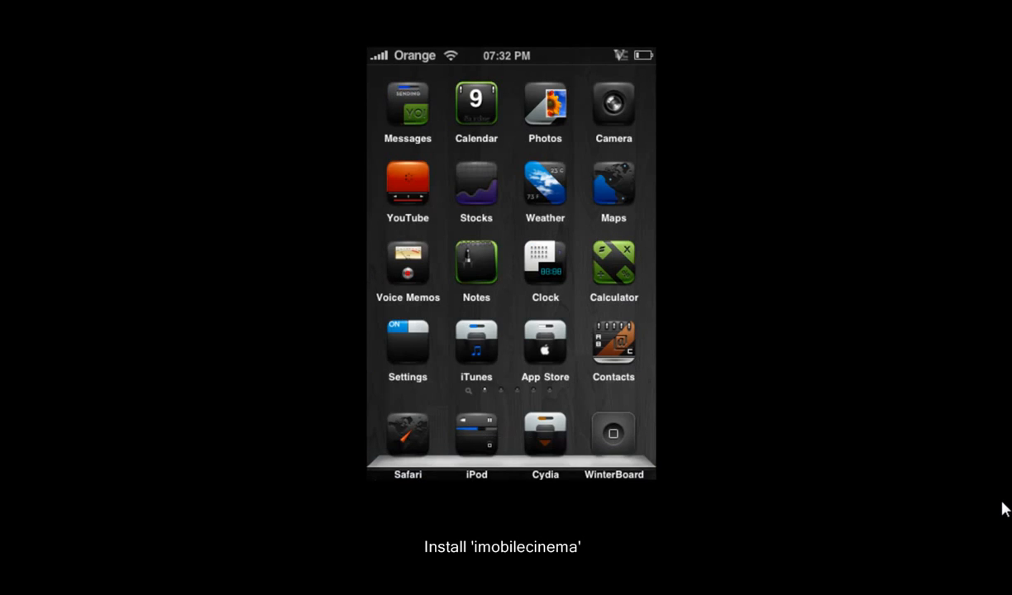